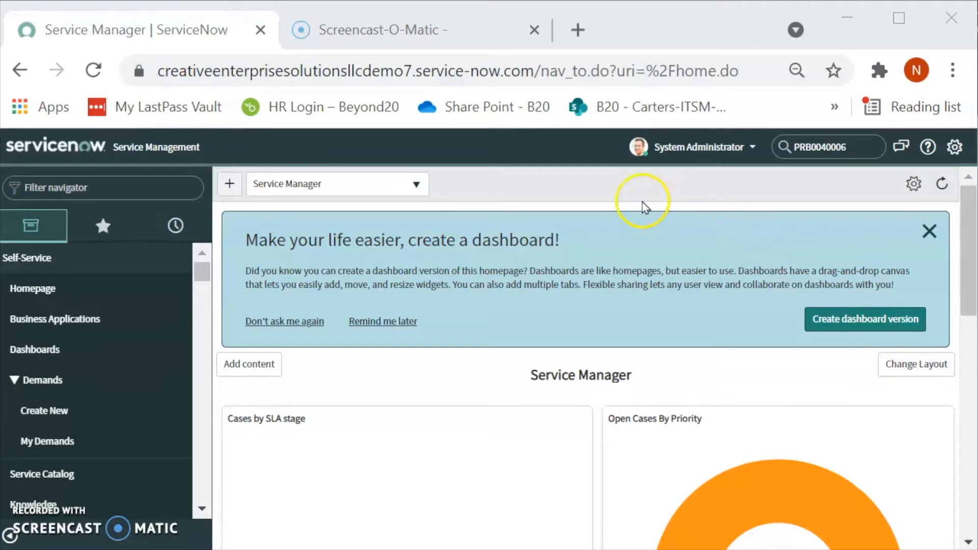
mouse_move(601, 216)
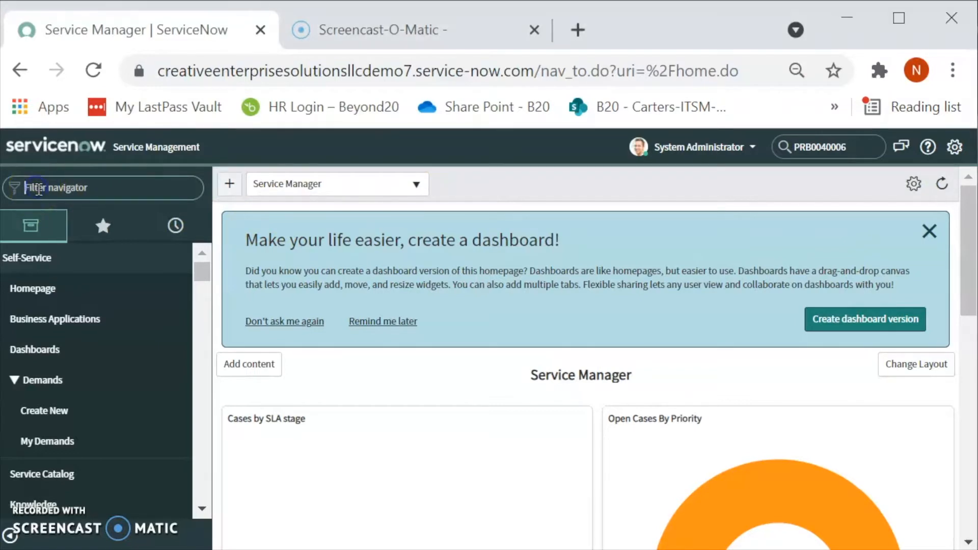
- Filter the application navigator to 'Problem' to list its modules
text(데)
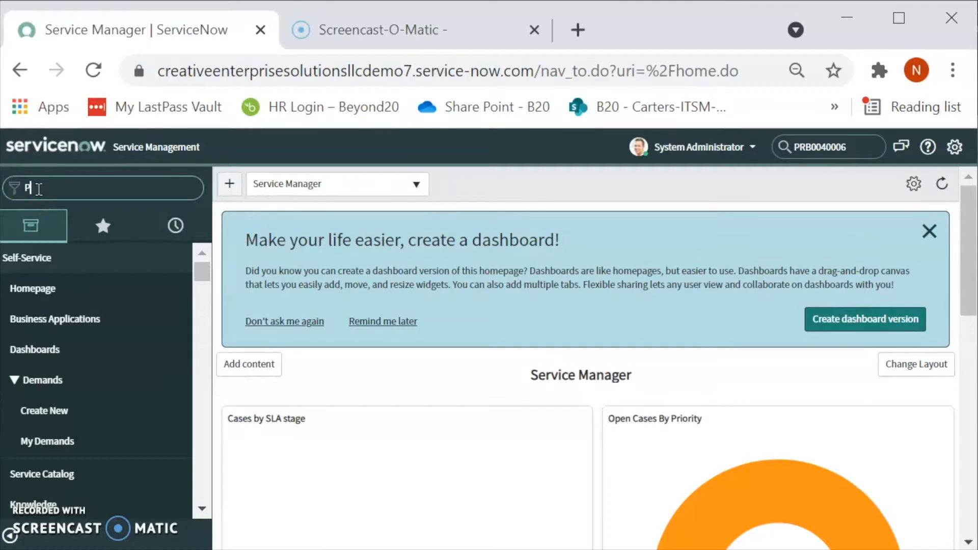
text(Problem)
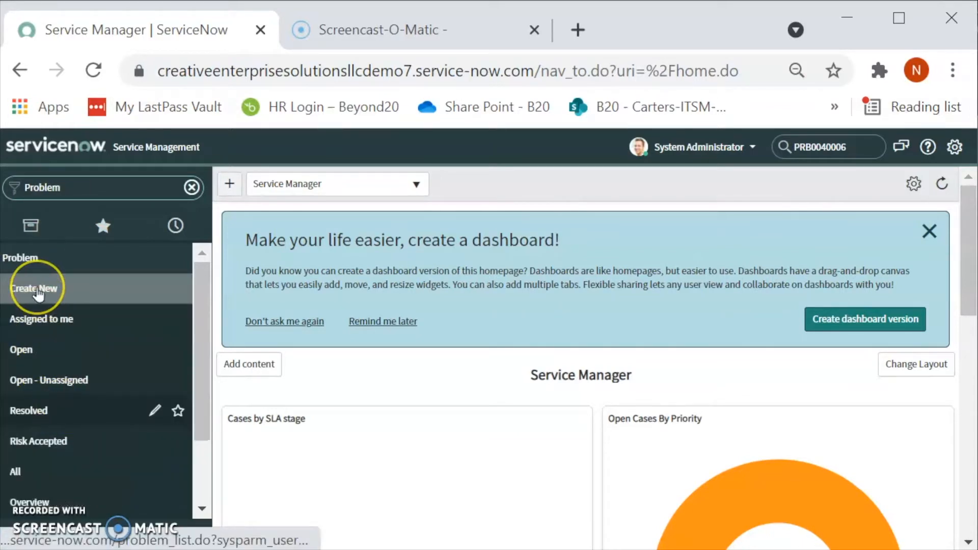
- Create a new Problem record with First reported by set to ACT0001002
click(34, 288)
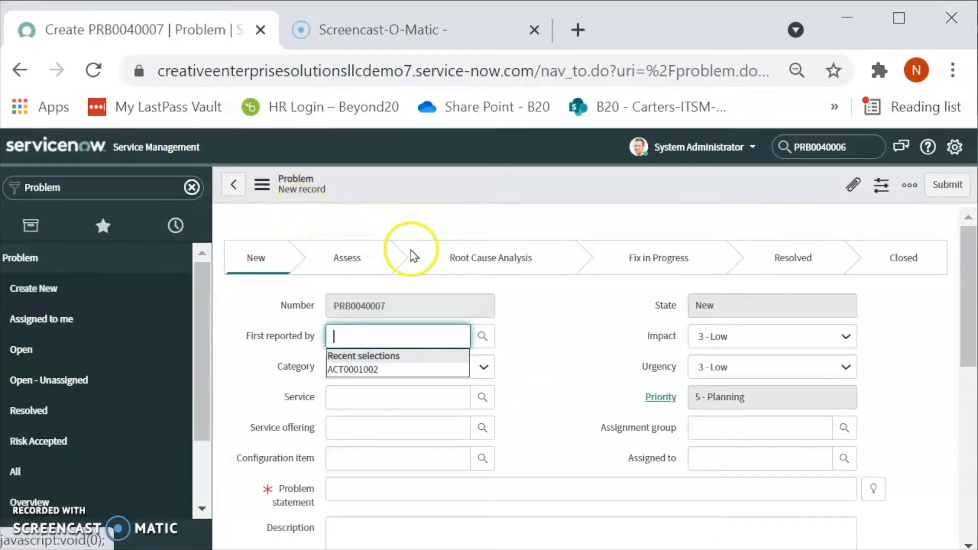
mouse_move(281, 356)
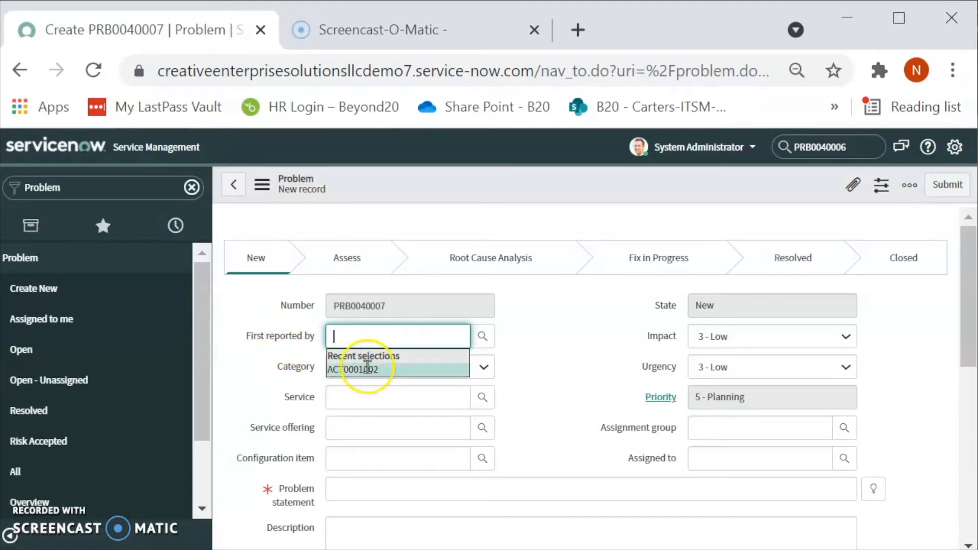
click(355, 369)
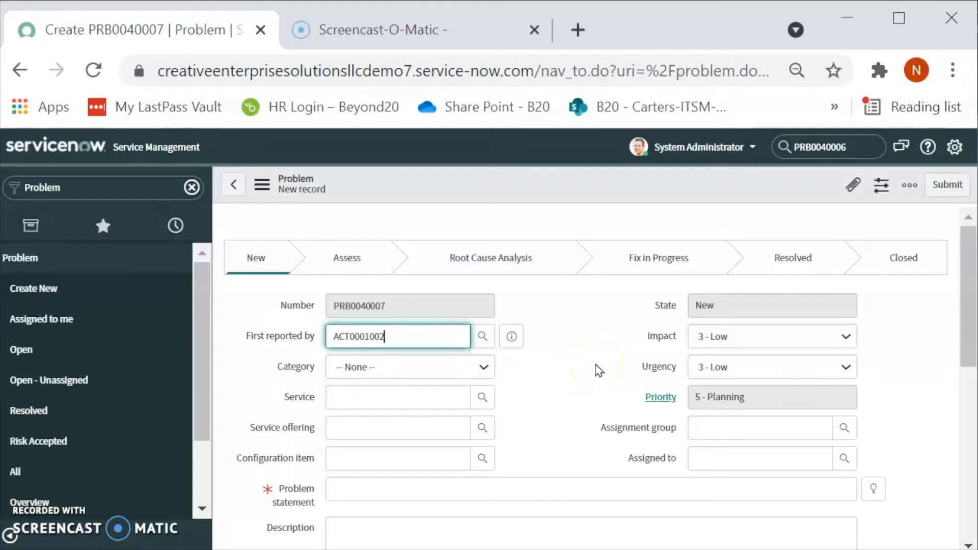
mouse_move(541, 417)
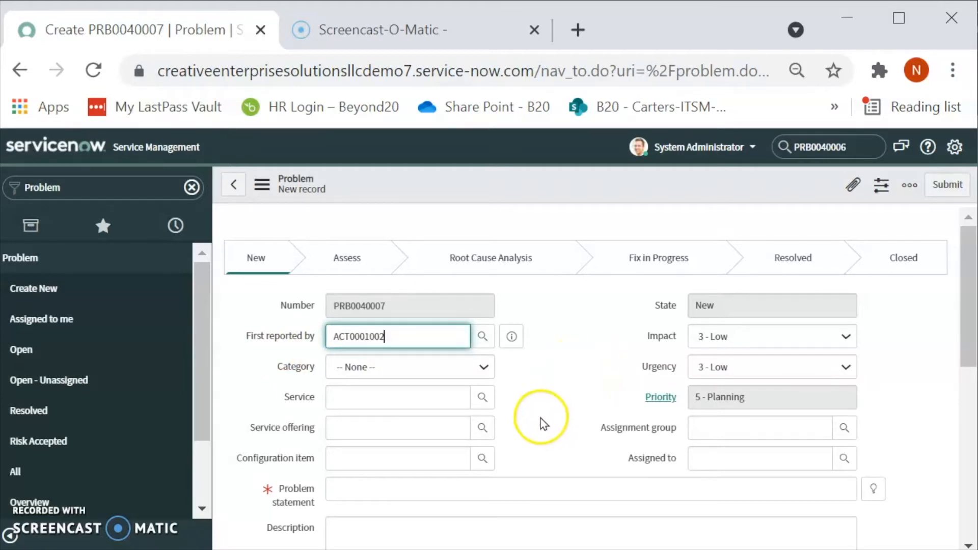
mouse_move(552, 461)
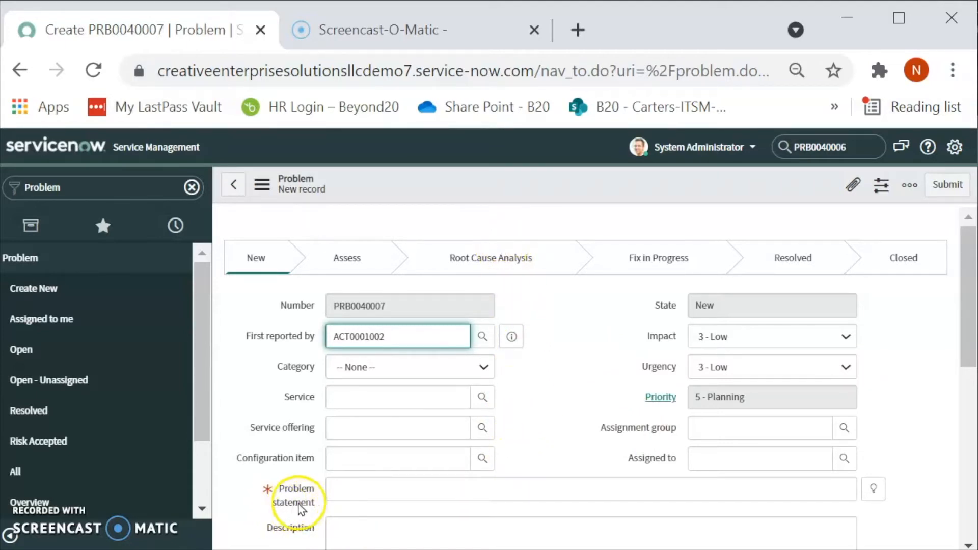
mouse_move(874, 490)
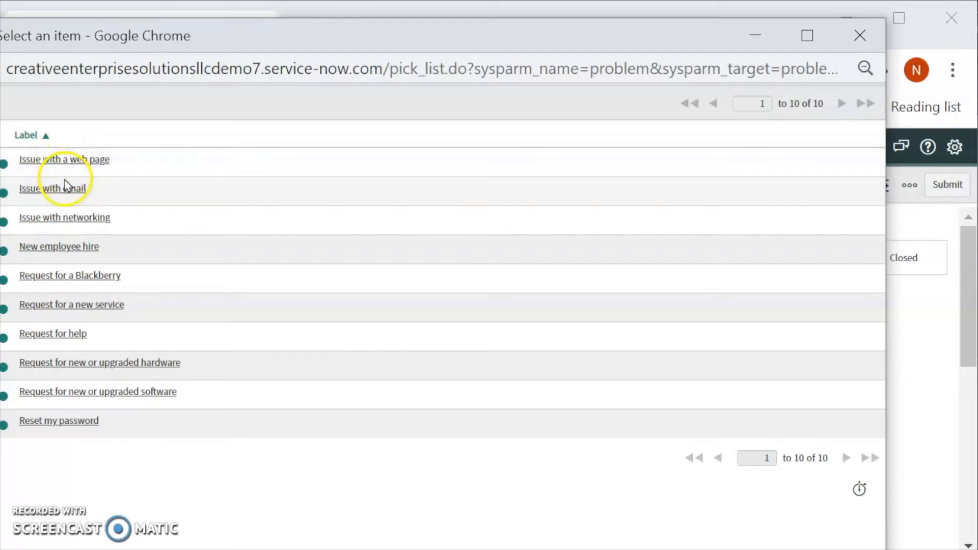
mouse_move(53, 309)
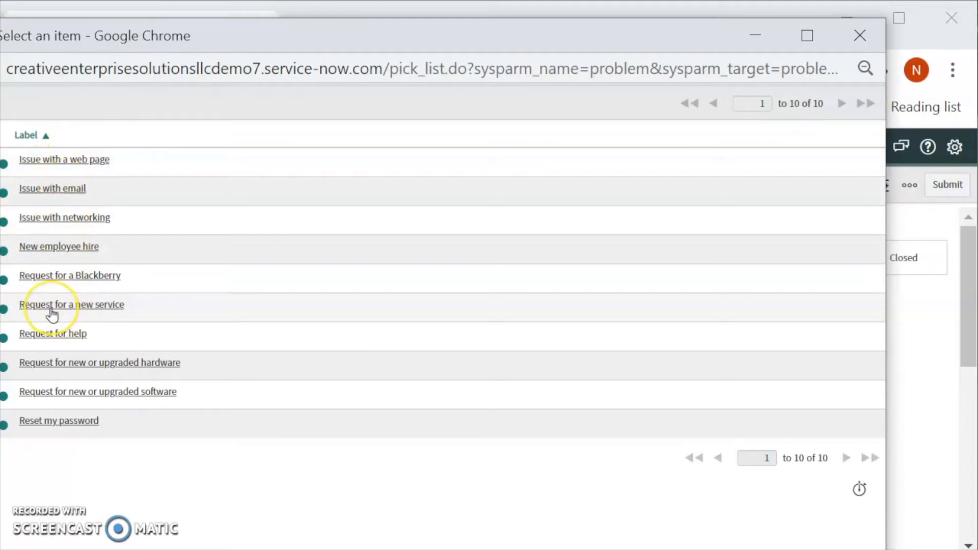
- Set the Problem statement to 'Request for a new service' from the suggestions
click(71, 305)
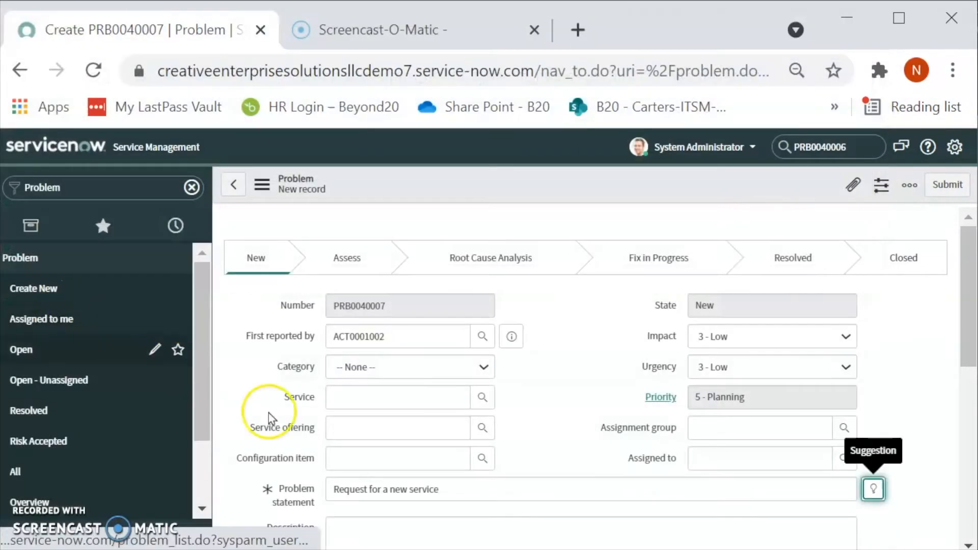
scroll(down, 3)
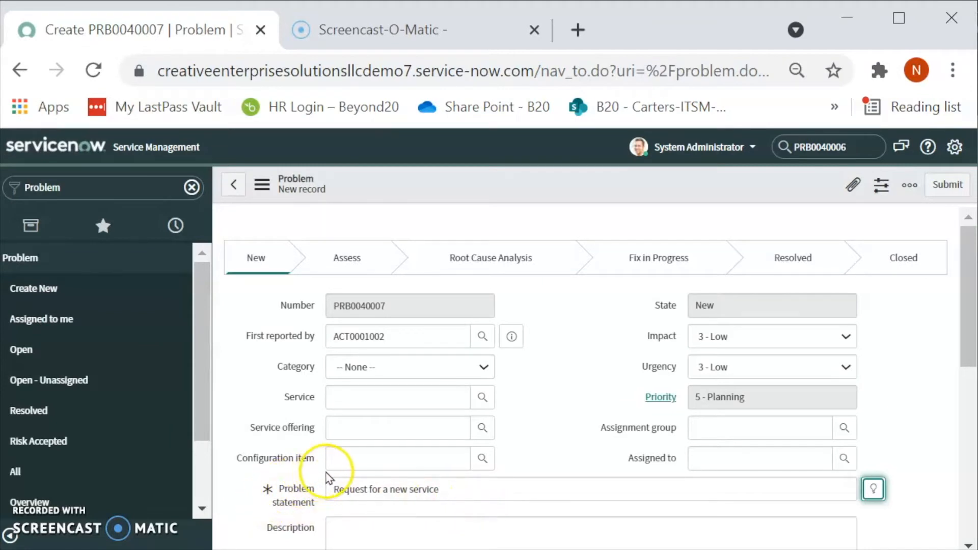
mouse_move(540, 207)
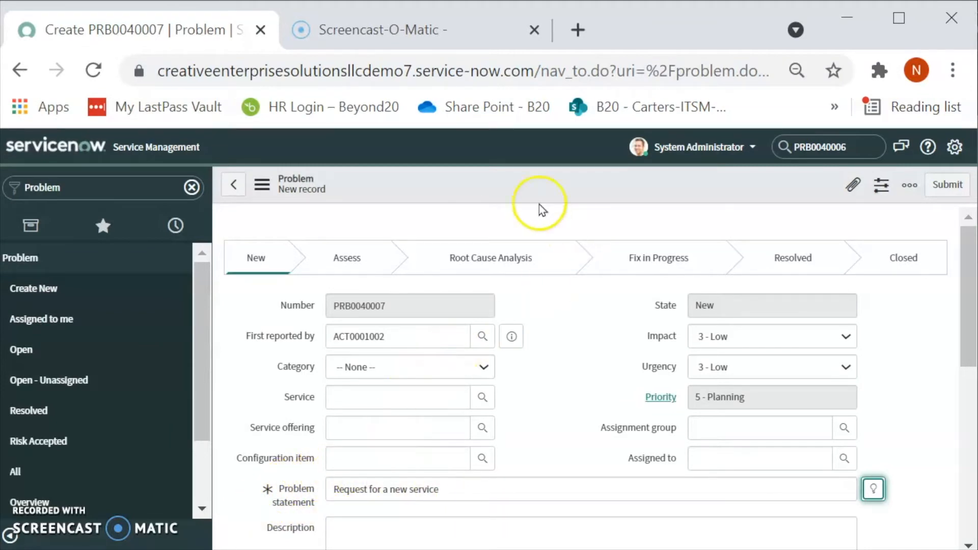
mouse_move(521, 187)
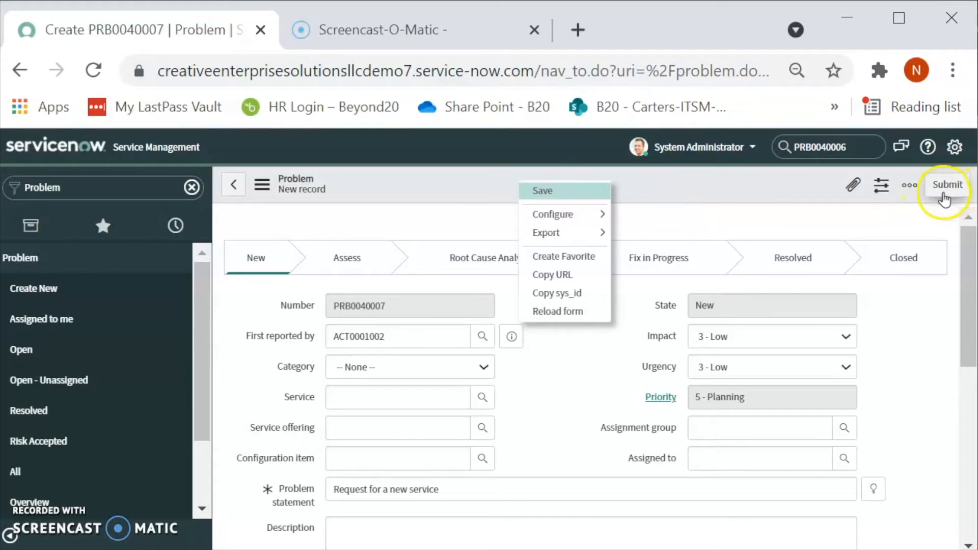
mouse_move(735, 187)
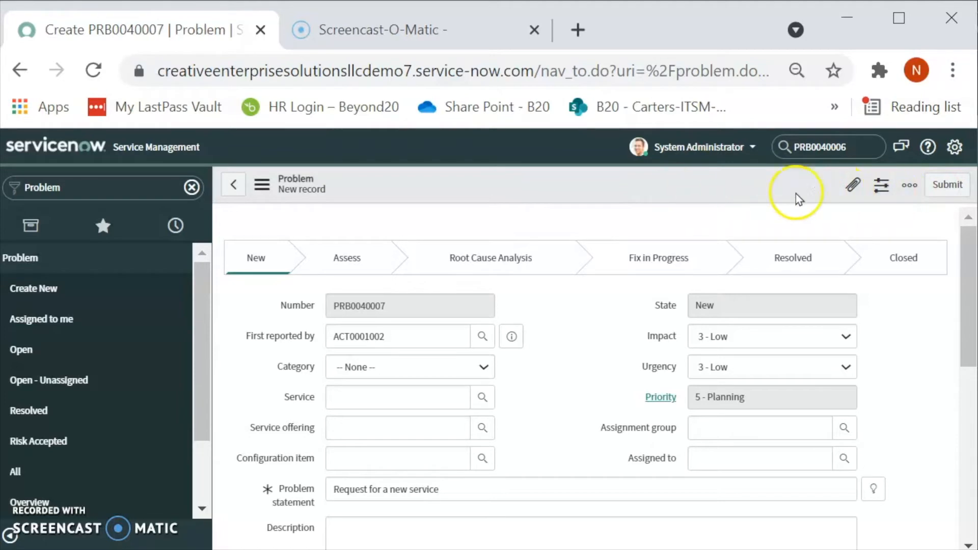
mouse_move(947, 185)
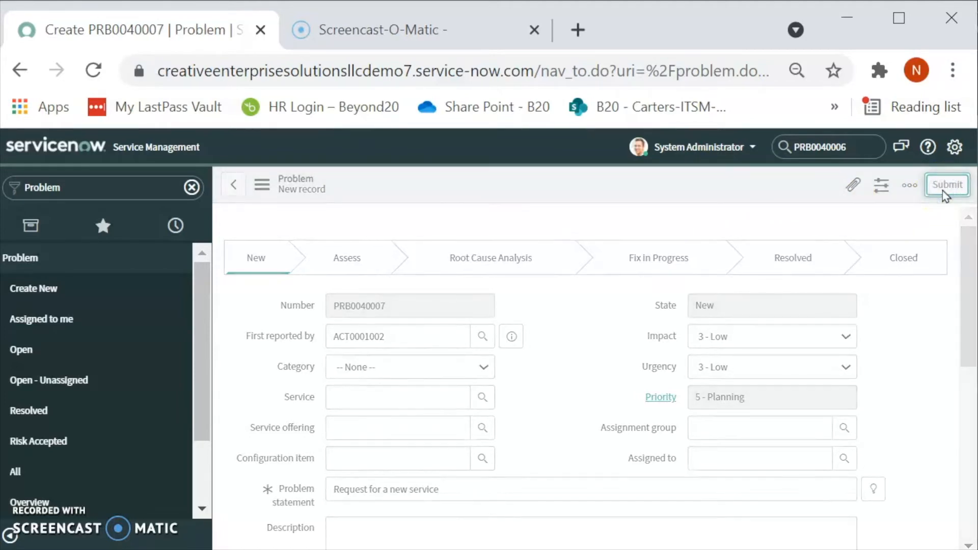
- Submit problem PRB0040007 so it heads the Problems list in state New
click(947, 185)
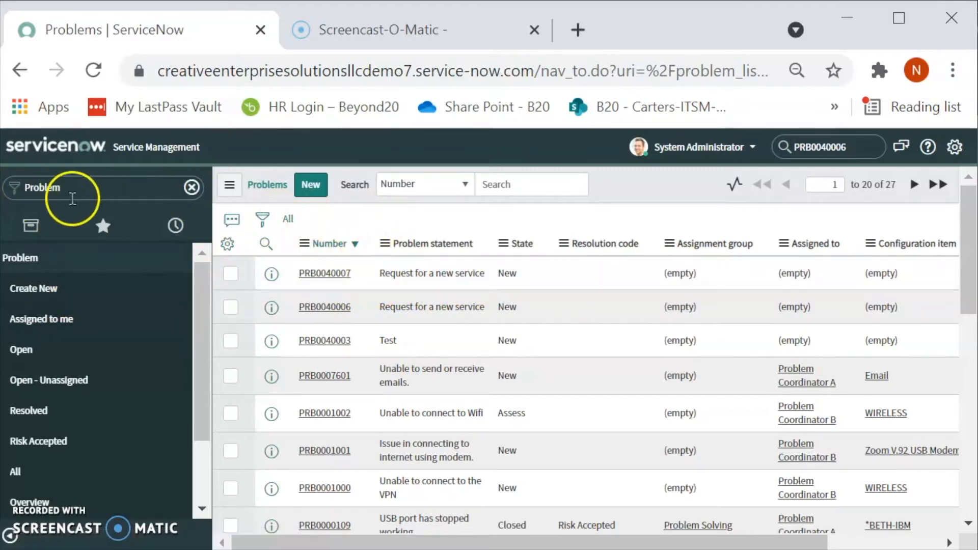
- Refilter the navigator to 'Incident' and show the active Incidents list
double_click(40, 188)
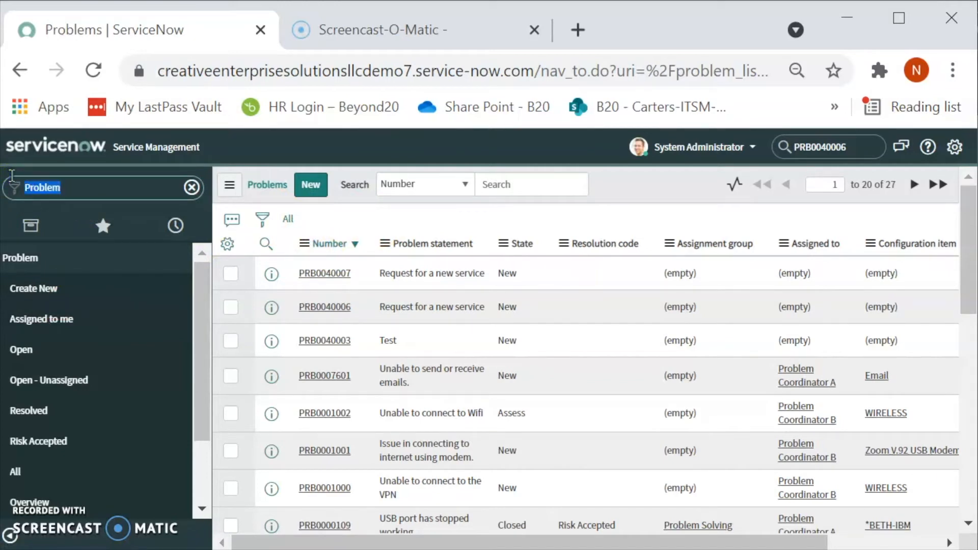
text(In)
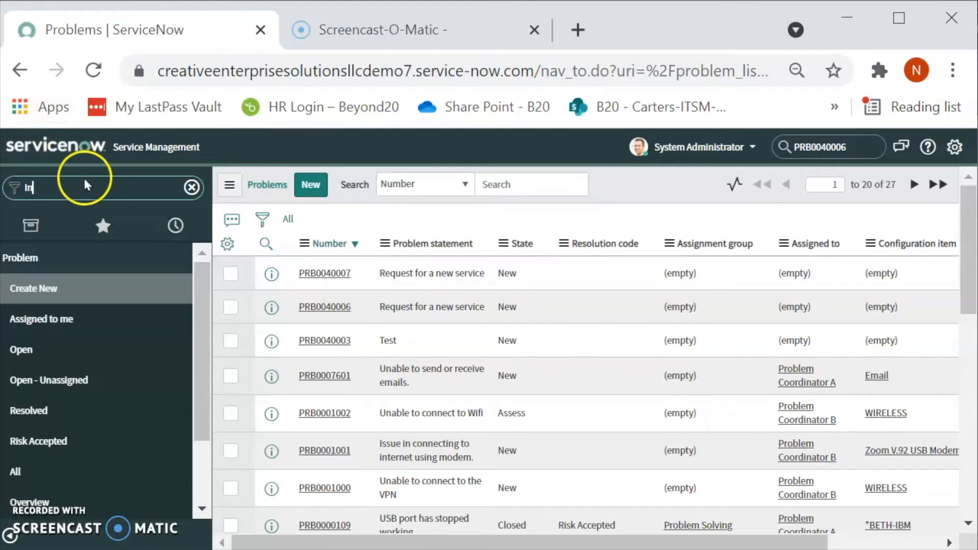
text(Incident)
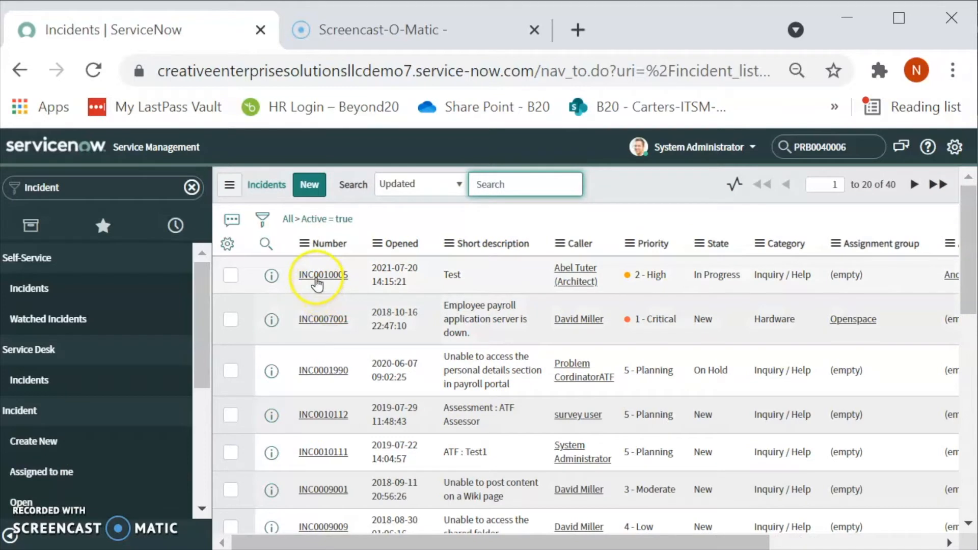
click(323, 275)
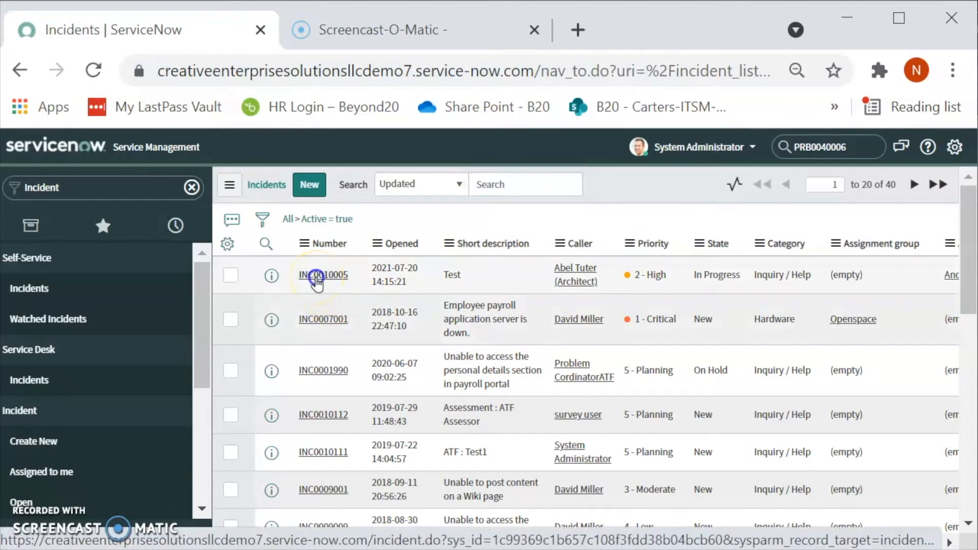
click(323, 274)
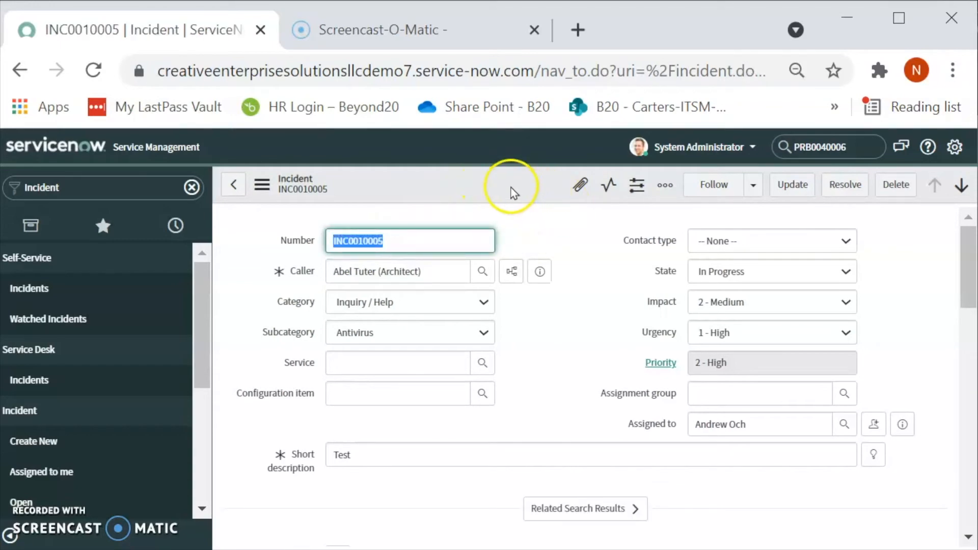
scroll(down, 3)
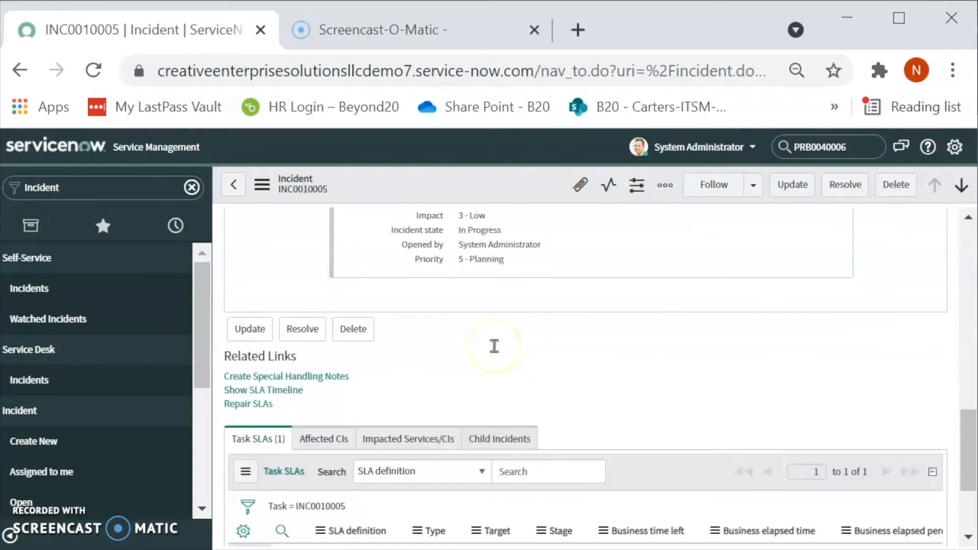
scroll(down, 3)
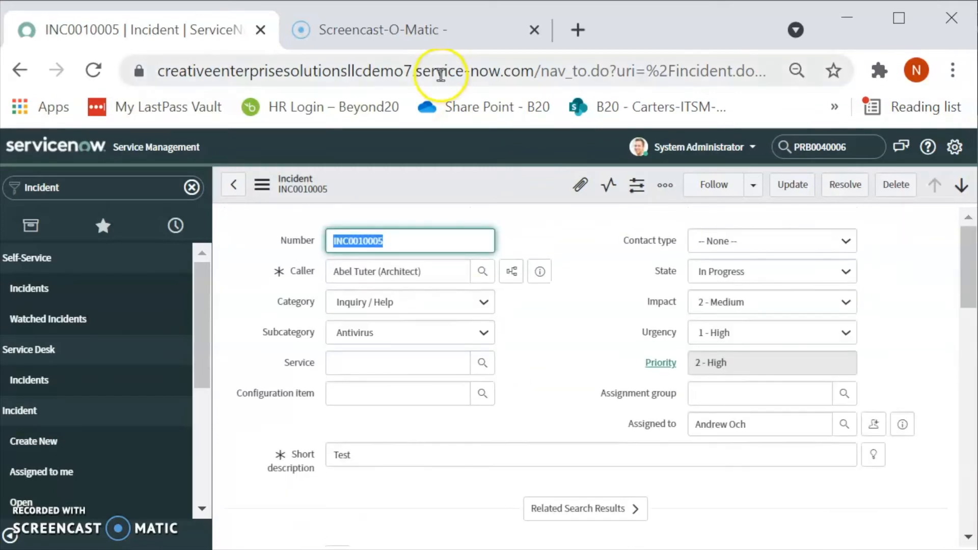
click(665, 185)
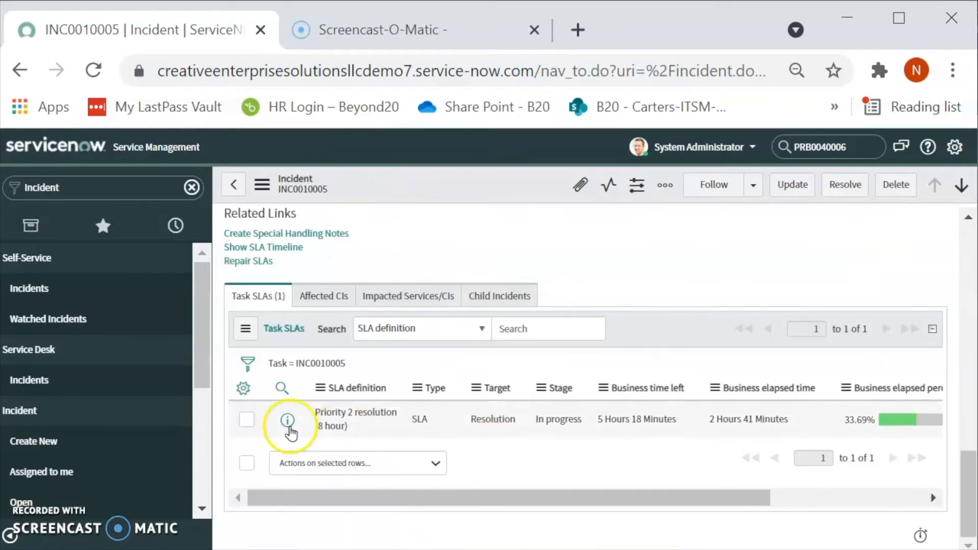
mouse_move(356, 429)
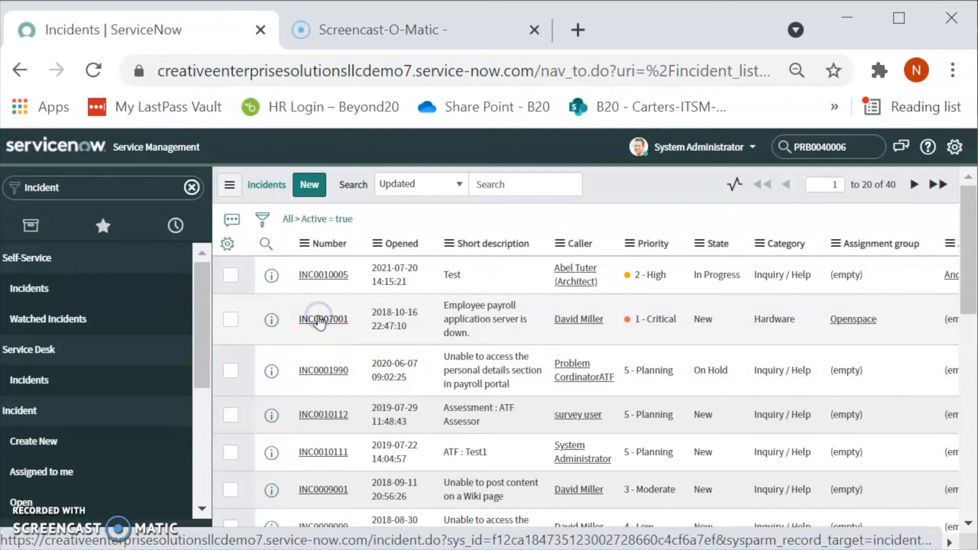
- Open incident INC0007001, the Critical Hardware payroll-server-down incident
click(323, 319)
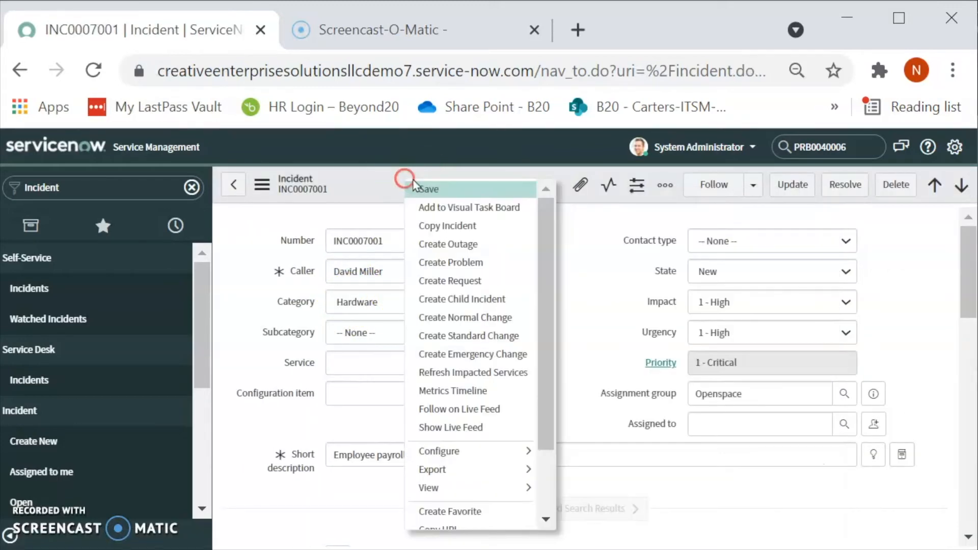
mouse_move(449, 262)
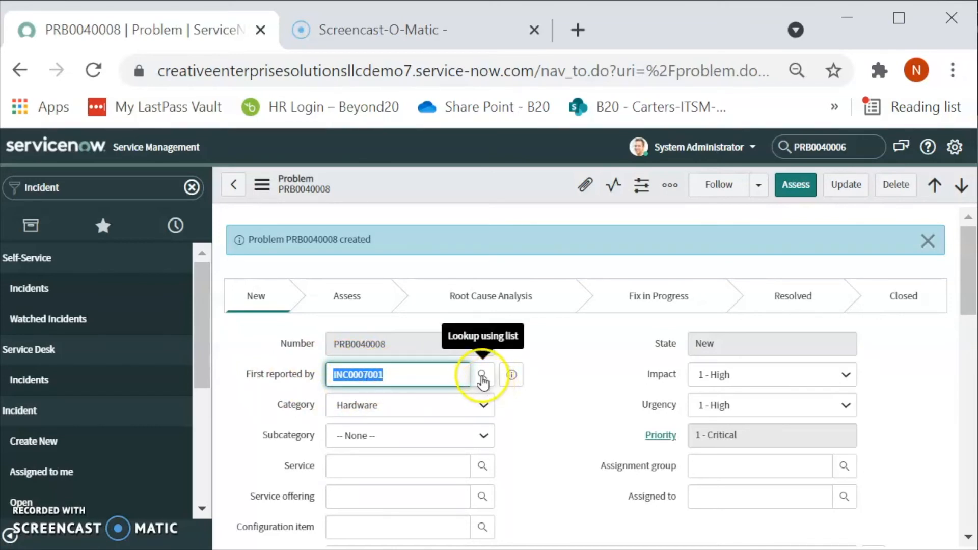
click(482, 374)
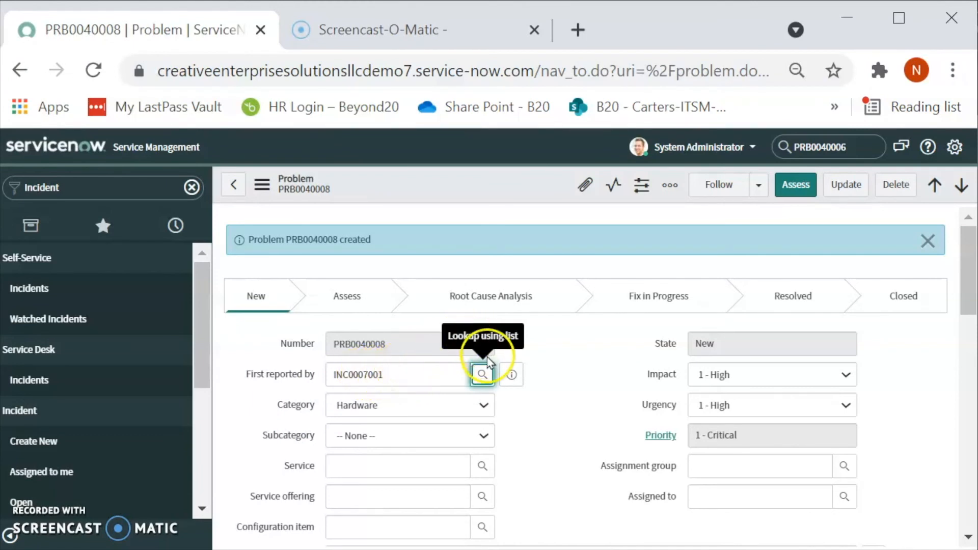
mouse_move(262, 396)
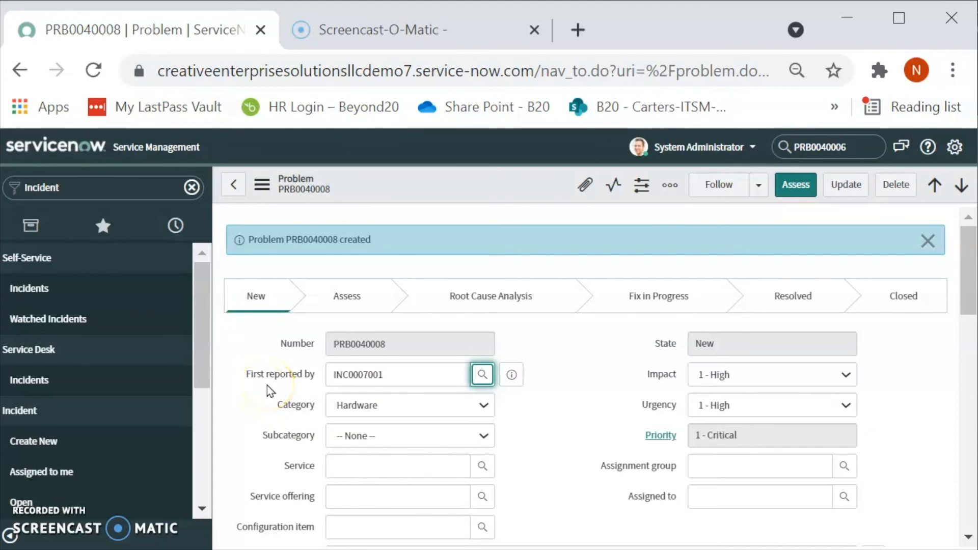
mouse_move(294, 386)
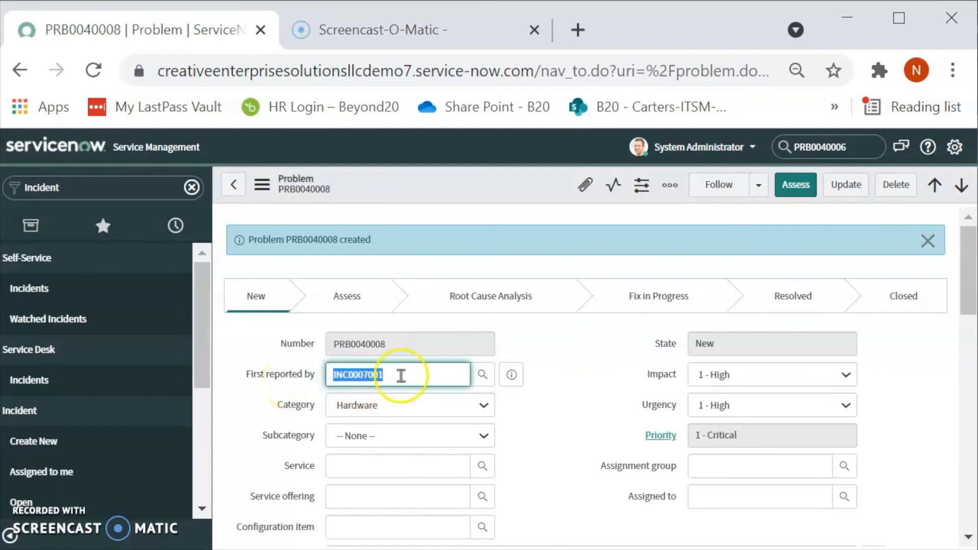
scroll(down, 3)
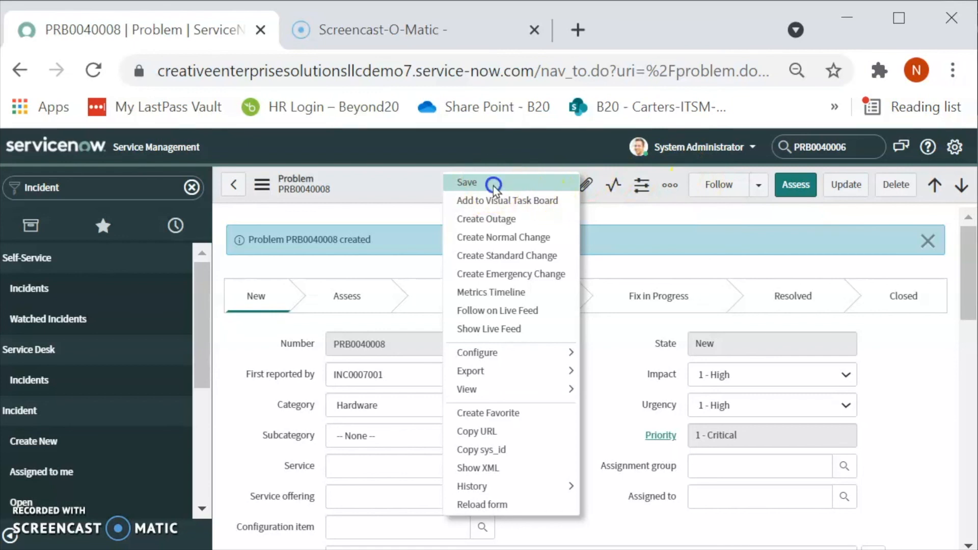
- Save the new problem PRB0040008 raised from INC0007001
click(466, 183)
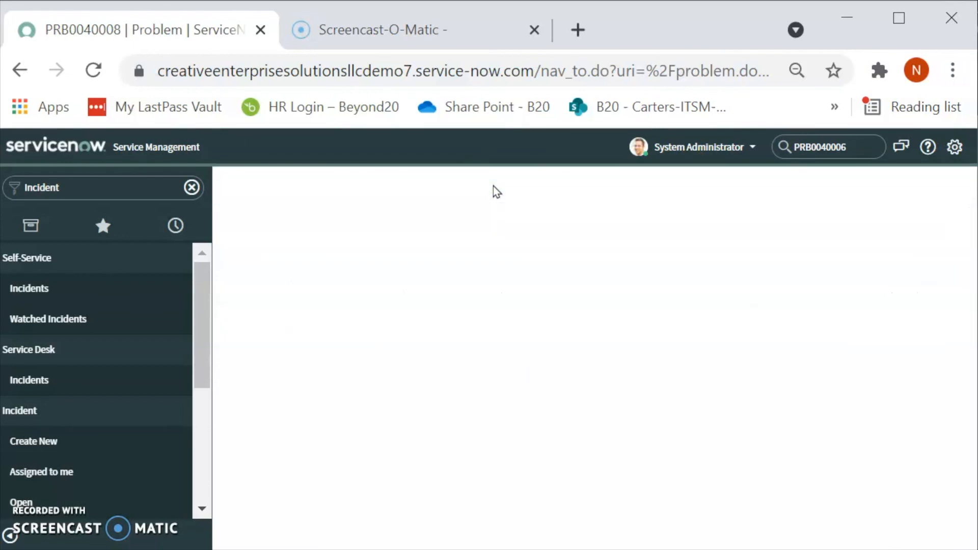